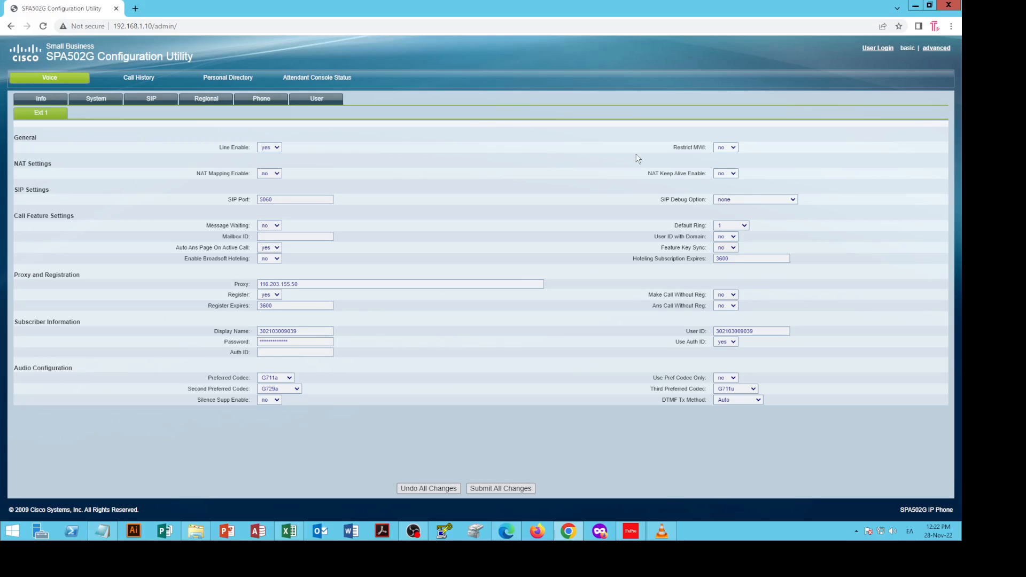
mouse_move(485, 407)
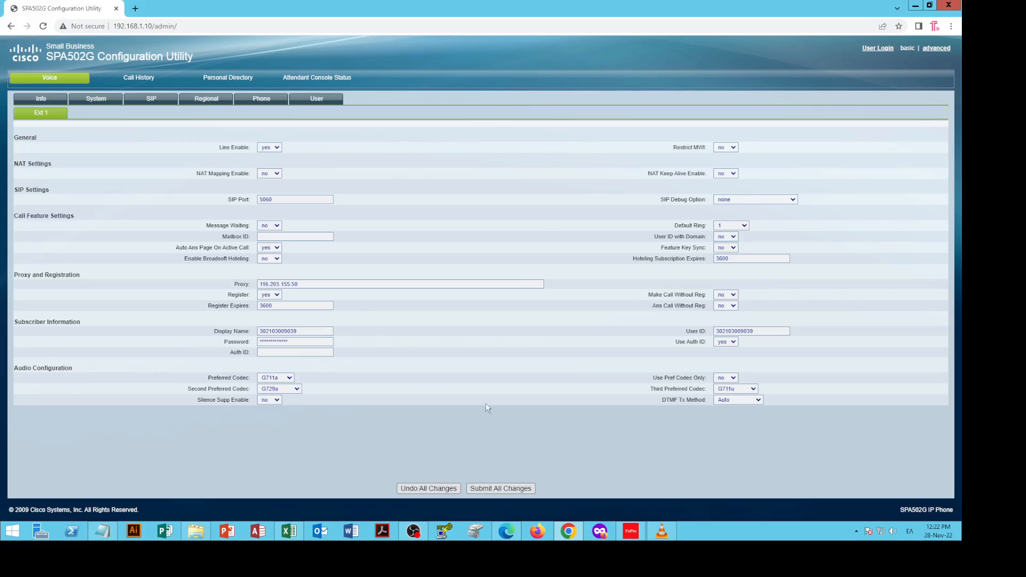
Submit all Ext 1 changes and confirm Registration State shows Registered on the Info page.
left_click(146, 26)
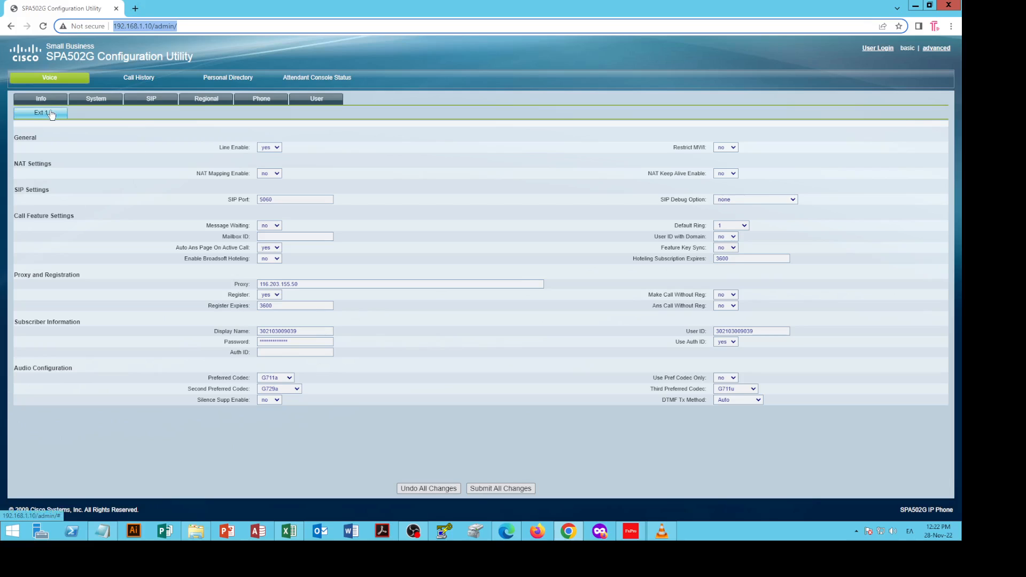
left_click(398, 283)
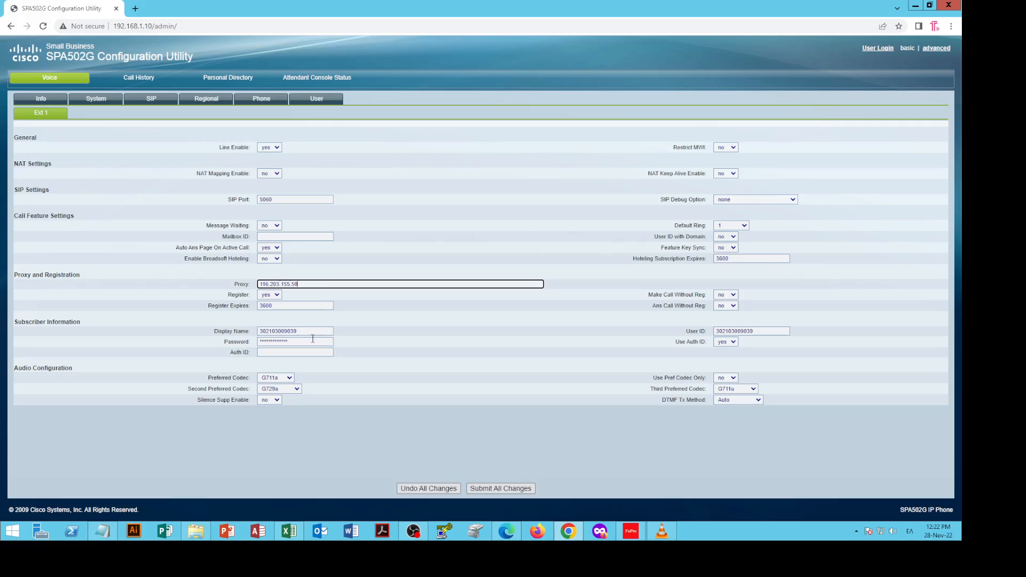
left_click(295, 330)
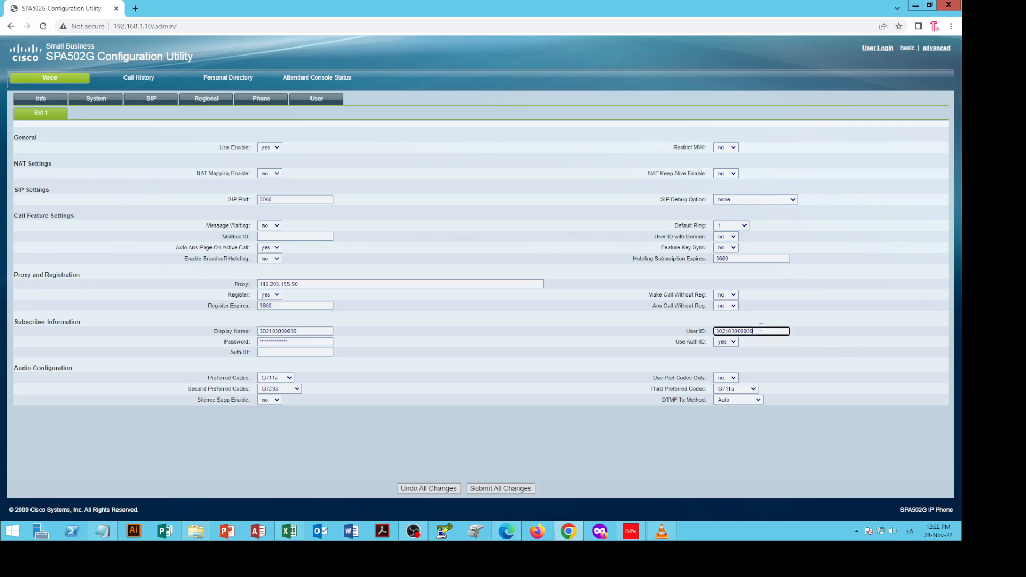
left_click(295, 330)
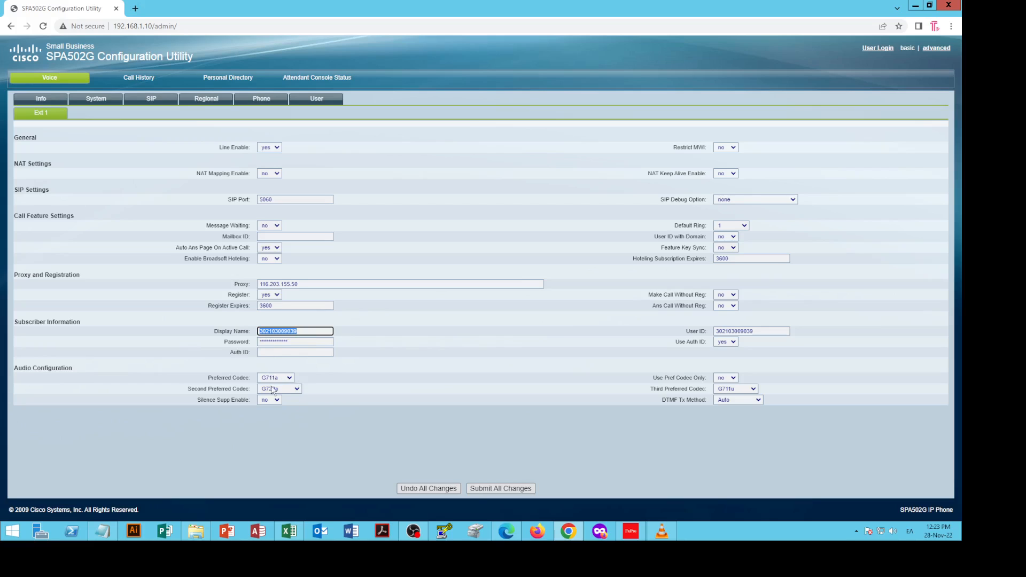
left_click(279, 388)
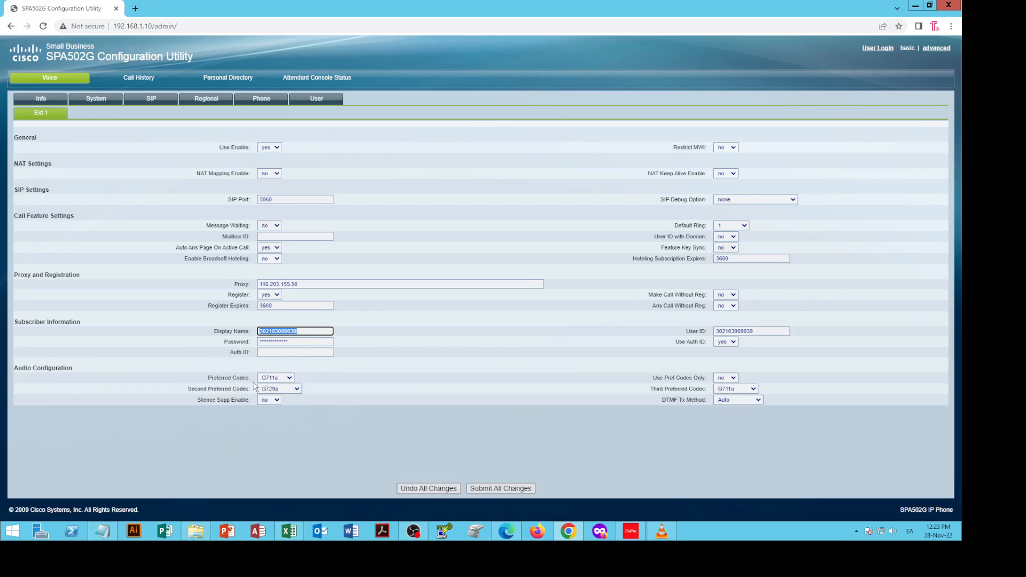
mouse_move(310, 394)
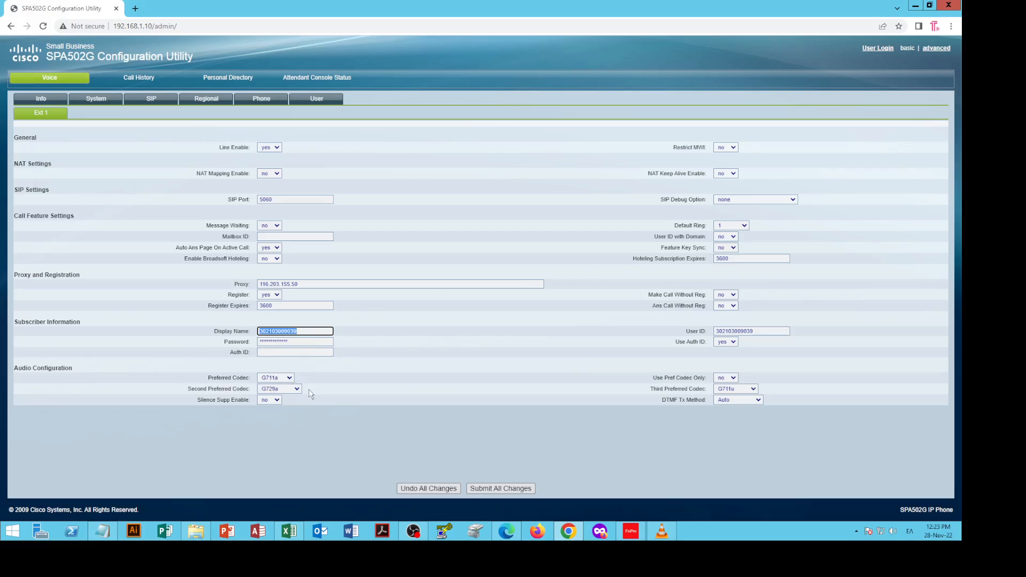
mouse_move(477, 421)
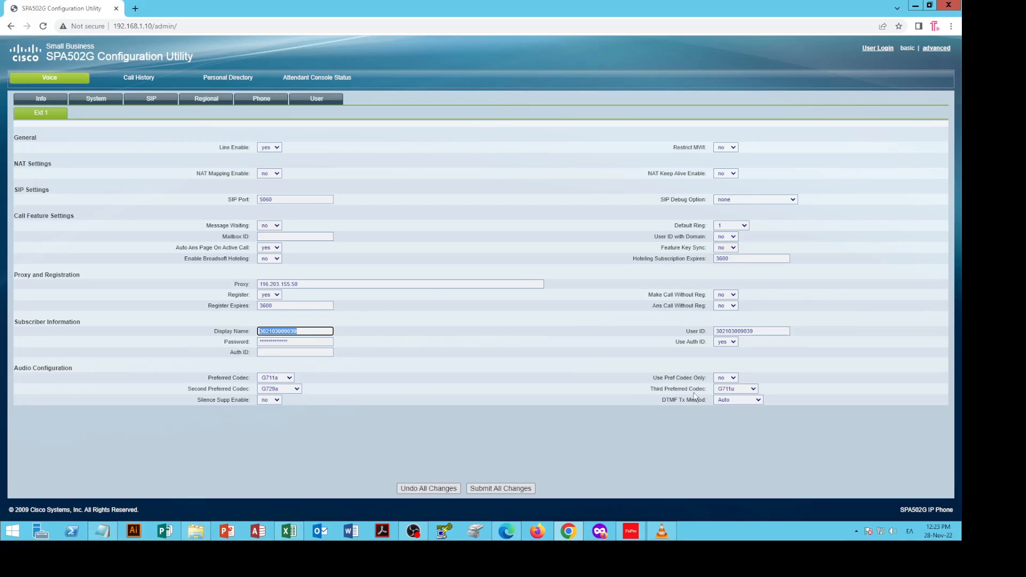
mouse_move(736, 398)
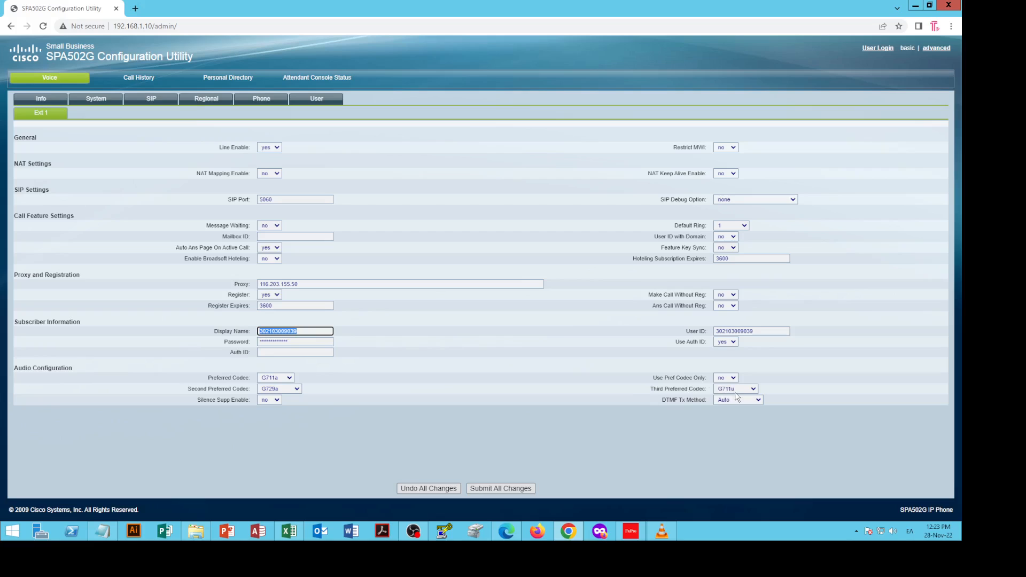
mouse_move(92, 123)
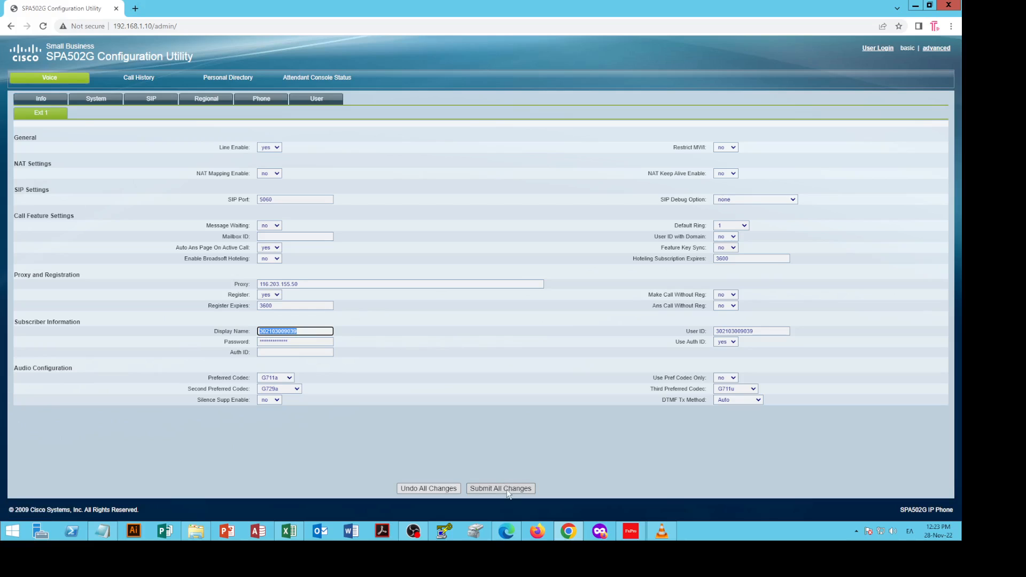
mouse_move(503, 518)
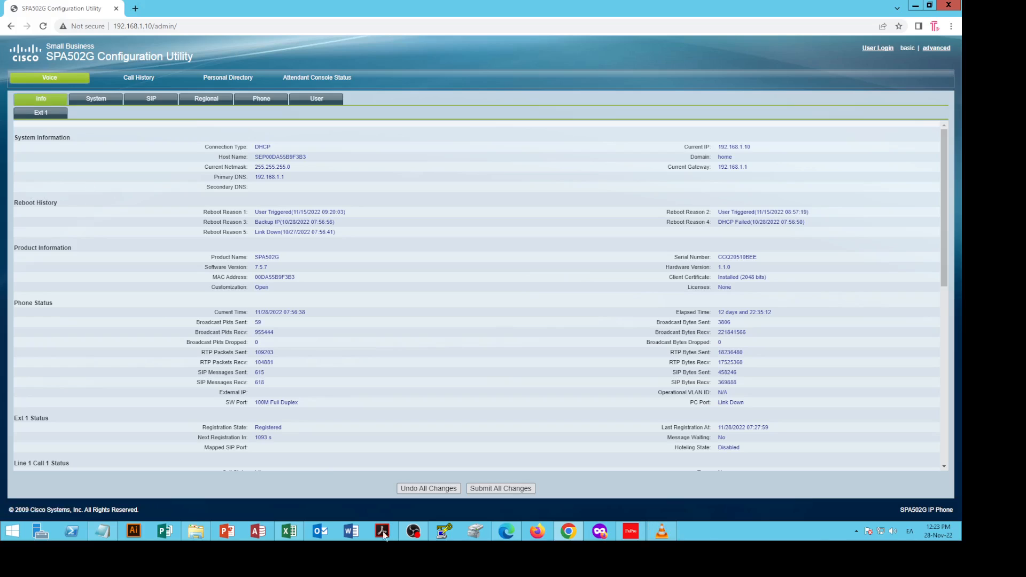
mouse_move(293, 433)
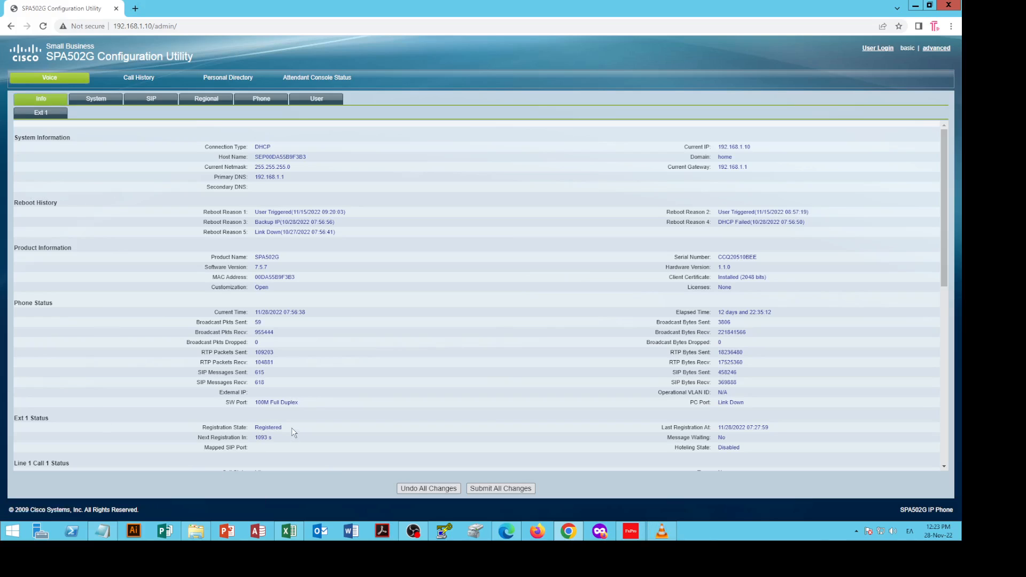